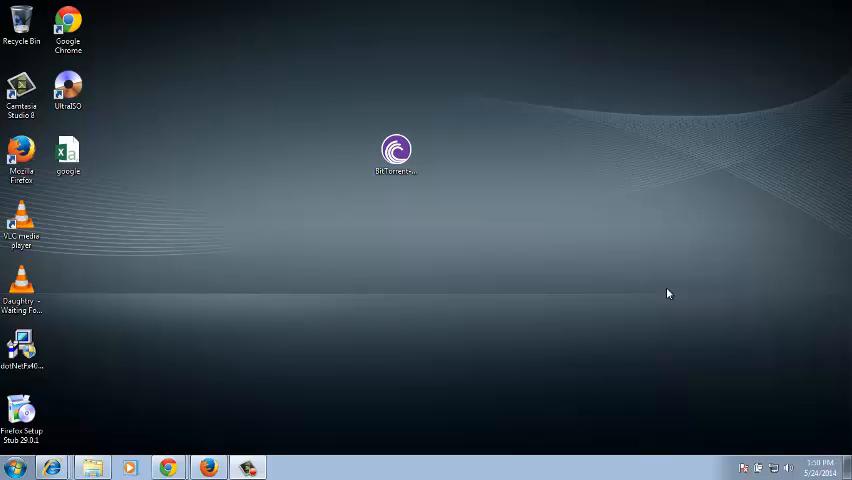
Select the BitTorrent installer on the desktop and view its actions without choosing one.
{"action": "left_click", "coordinate": [396, 152]}
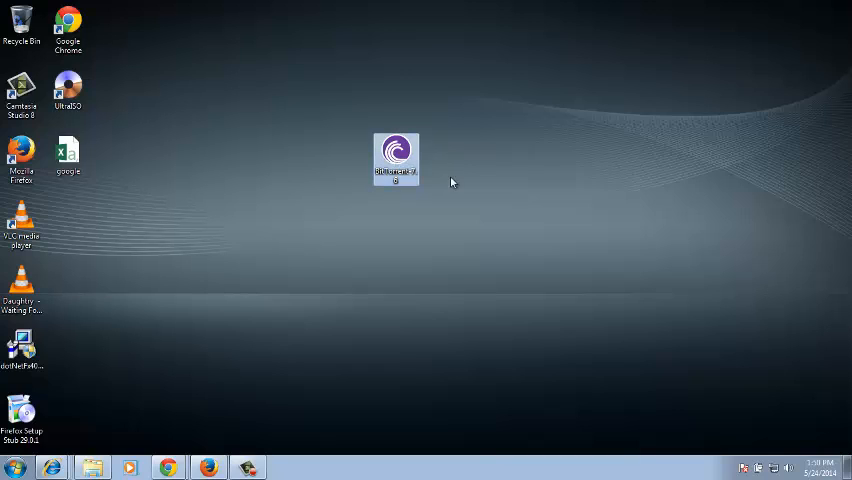
{"action": "left_click", "coordinate": [490, 189]}
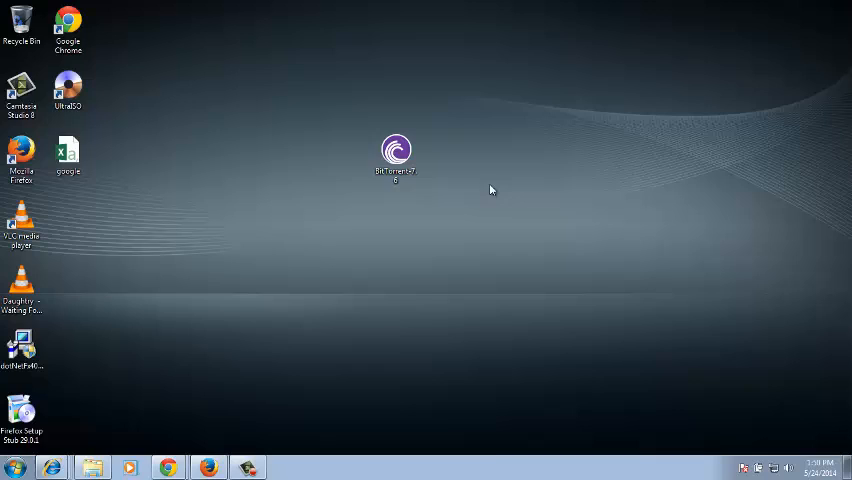
{"action": "right_click", "coordinate": [396, 150]}
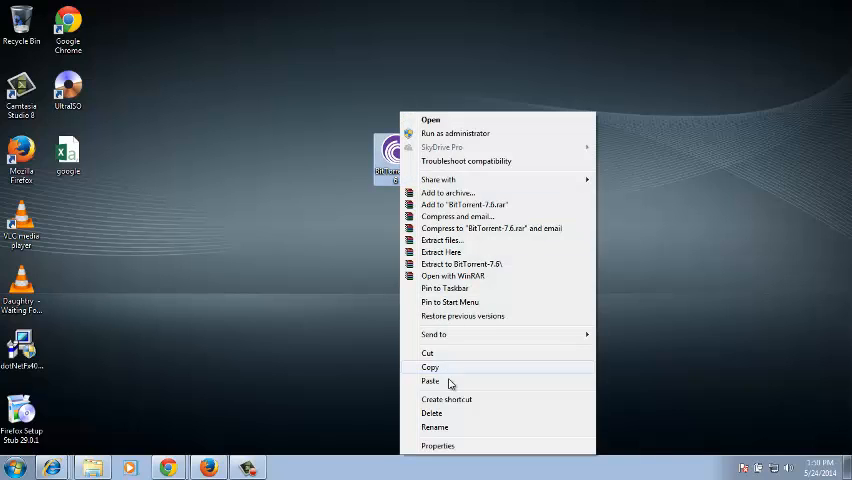
{"action": "left_click", "coordinate": [437, 445]}
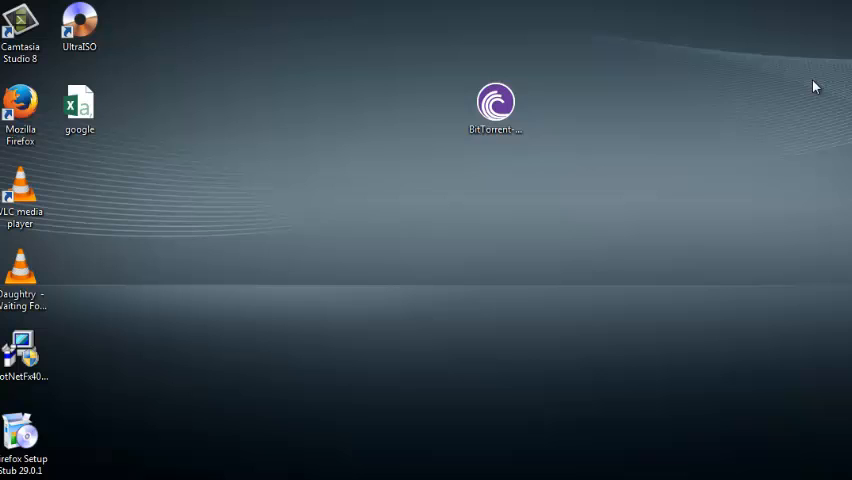
{"action": "left_click", "coordinate": [495, 103]}
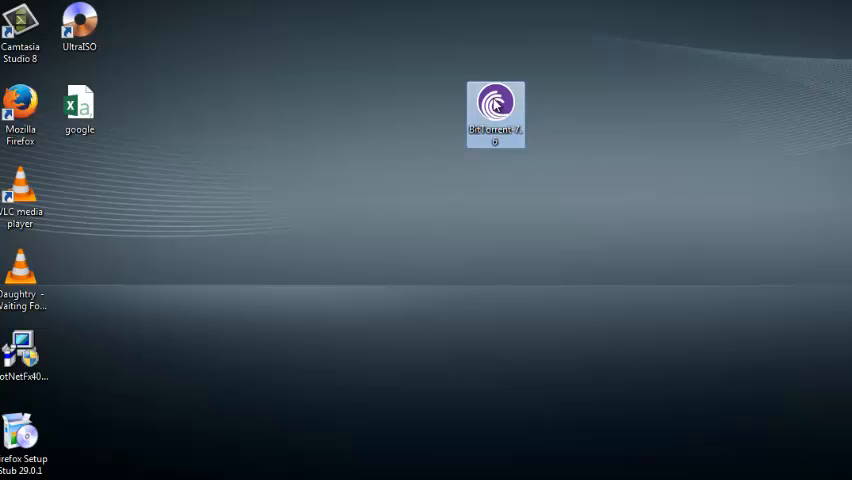
{"action": "mouse_move", "coordinate": [495, 113]}
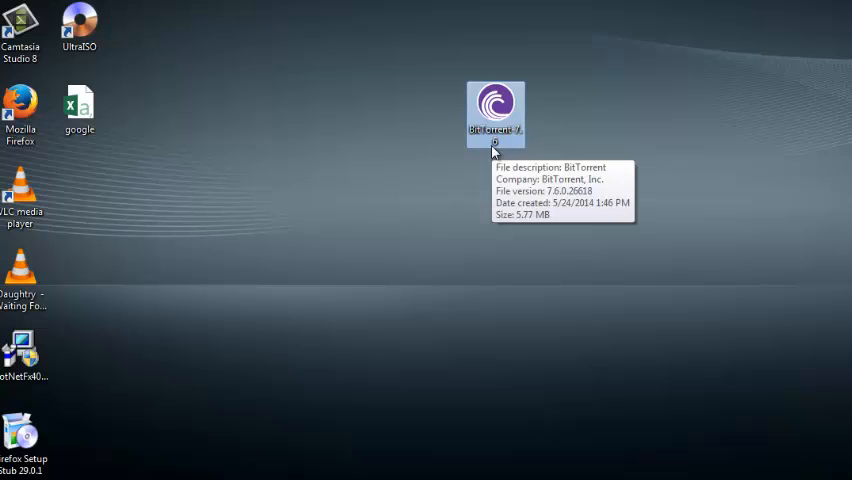
{"action": "mouse_move", "coordinate": [490, 163]}
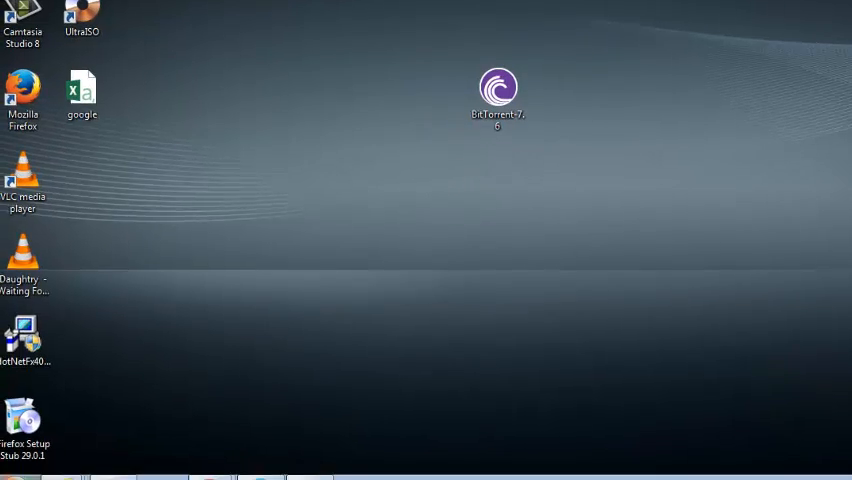
From Computer's Folder and search options, turn off Hide extensions for known file types.
{"action": "left_click", "coordinate": [18, 464]}
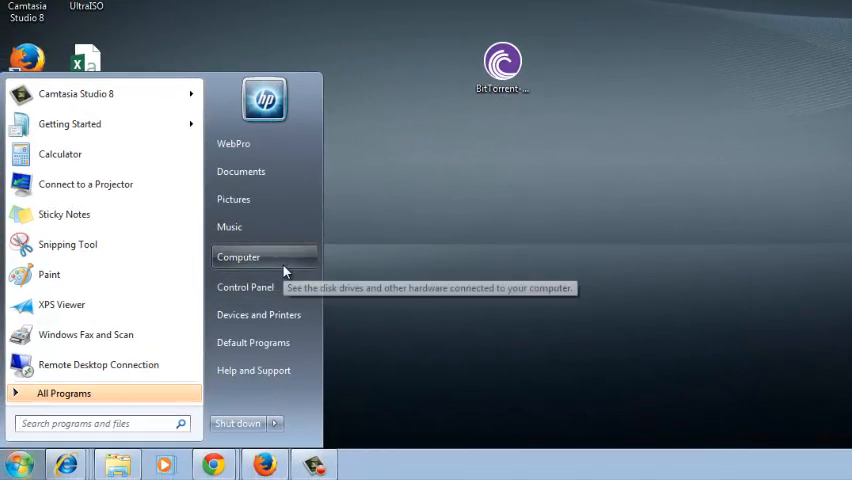
{"action": "left_click", "coordinate": [238, 257]}
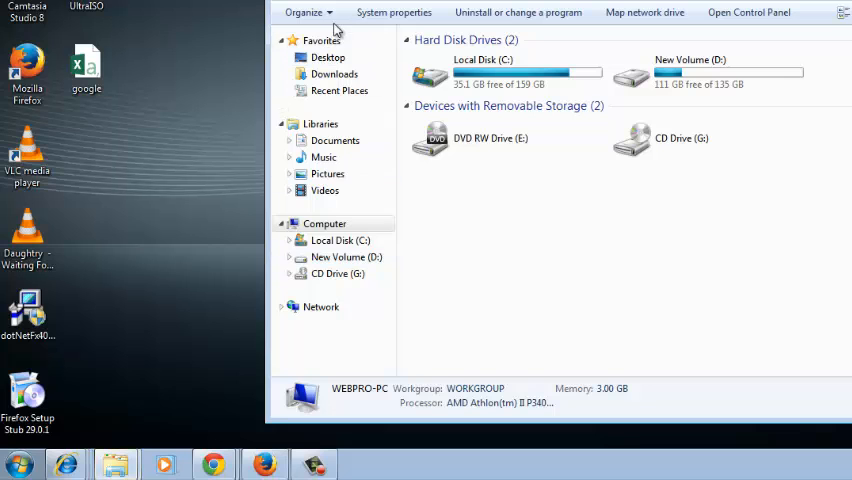
{"action": "left_click", "coordinate": [308, 12]}
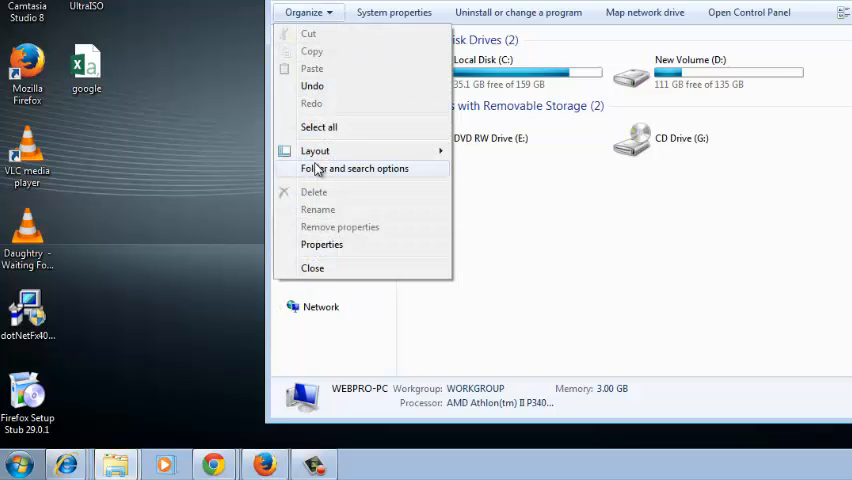
{"action": "left_click", "coordinate": [354, 168]}
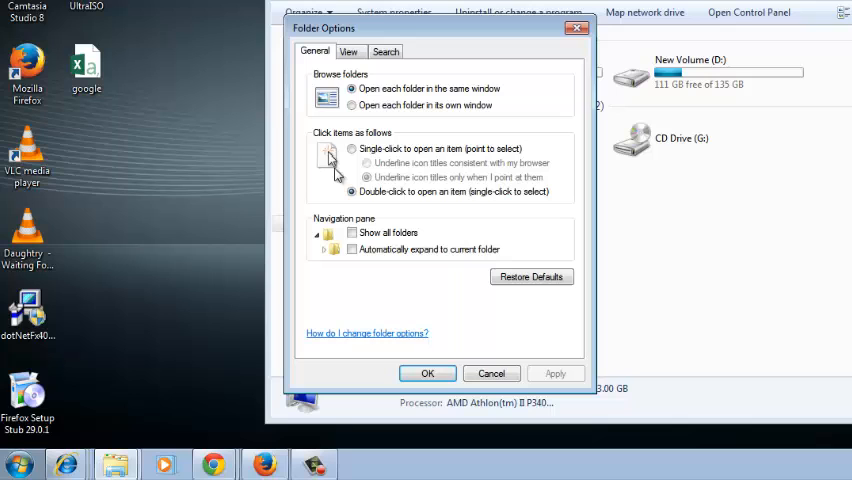
{"action": "left_click", "coordinate": [349, 51]}
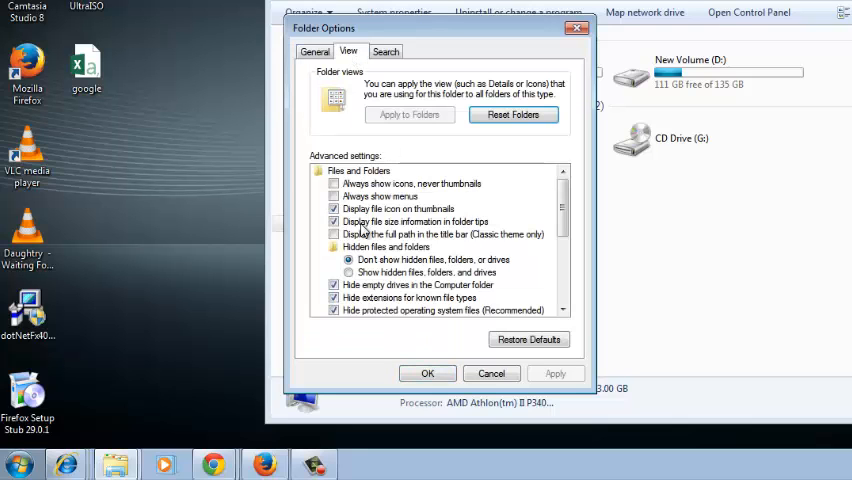
{"action": "mouse_move", "coordinate": [420, 290]}
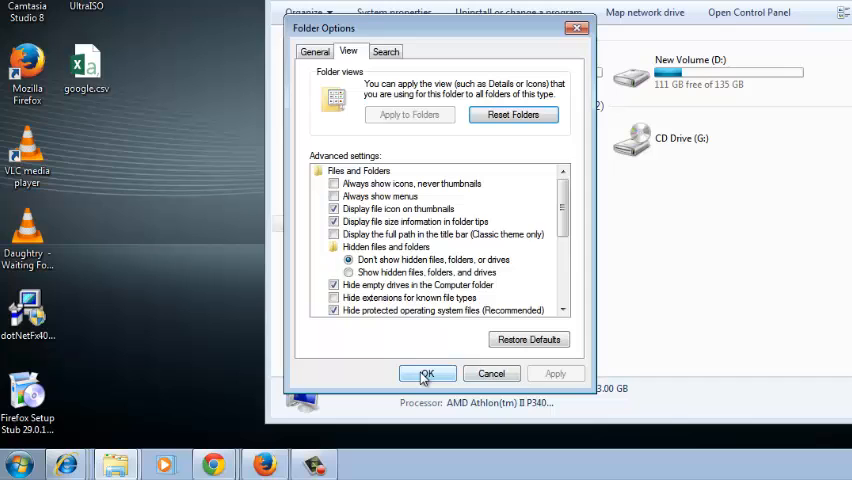
{"action": "left_click", "coordinate": [426, 373]}
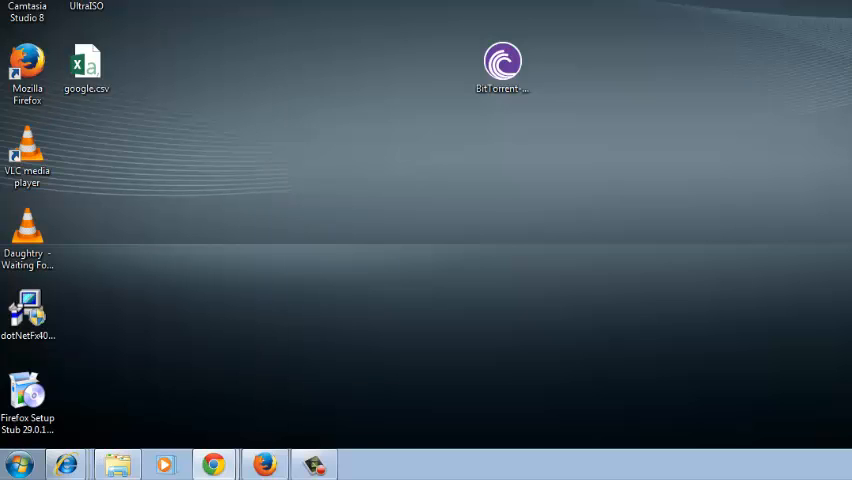
Rename the desktop BitTorrent installer to BitTorrent-7.6.jpg, accepting the extension-change warning.
{"action": "left_click", "coordinate": [502, 65]}
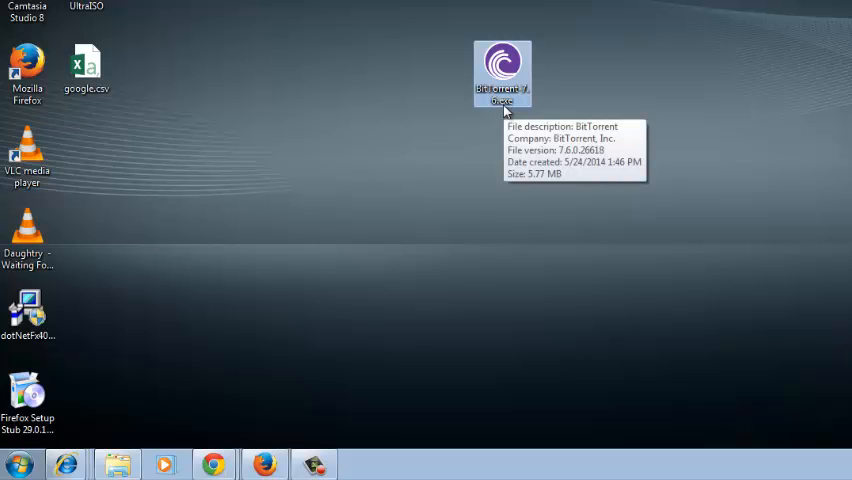
{"action": "right_click", "coordinate": [502, 73]}
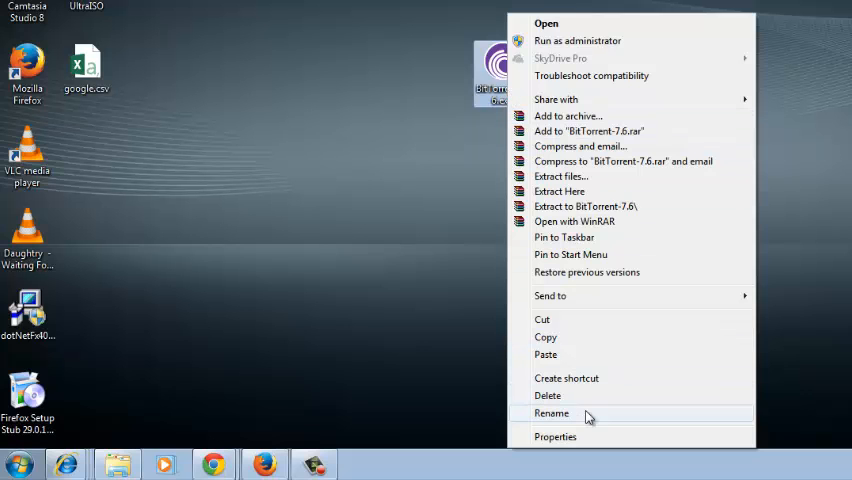
{"action": "left_click", "coordinate": [551, 413]}
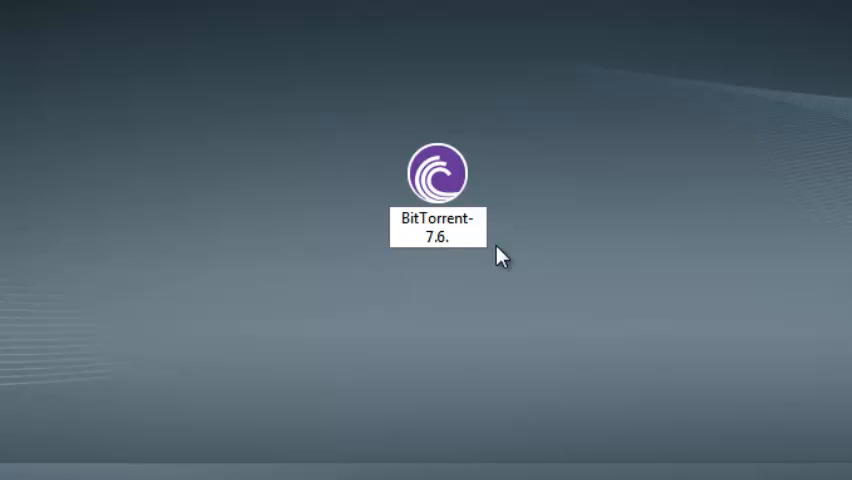
{"action": "type", "text": "jpg"}
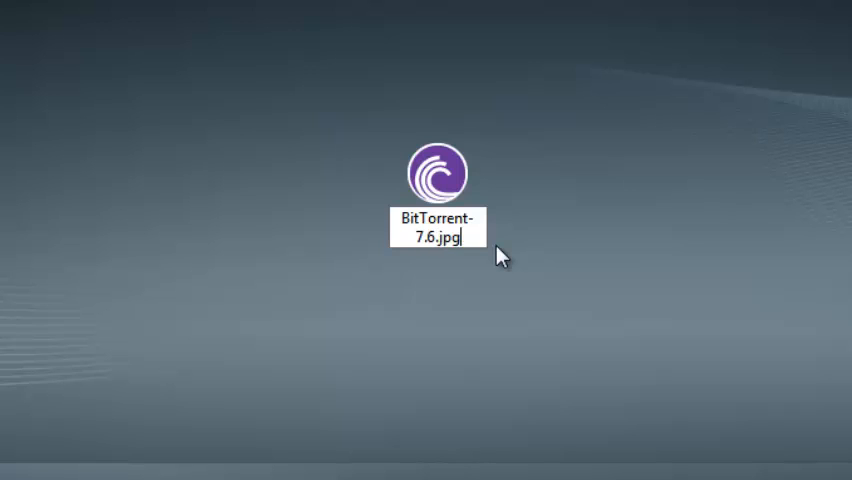
{"action": "key", "text": "enter"}
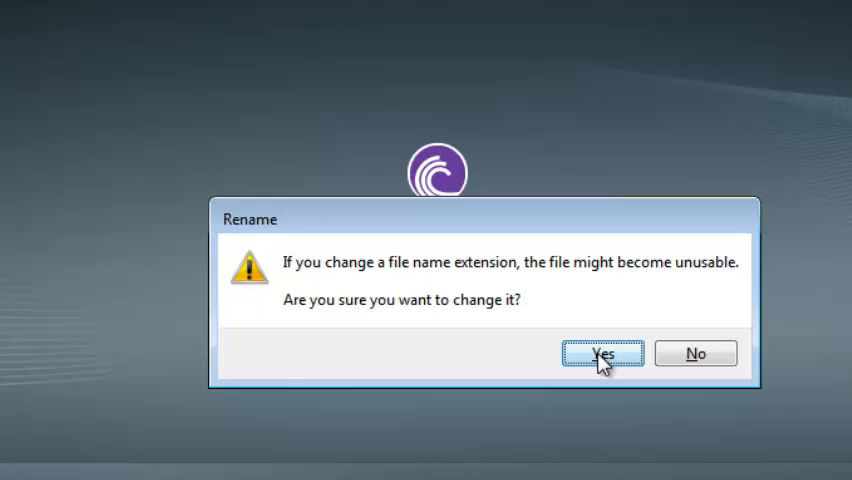
{"action": "left_click", "coordinate": [602, 353]}
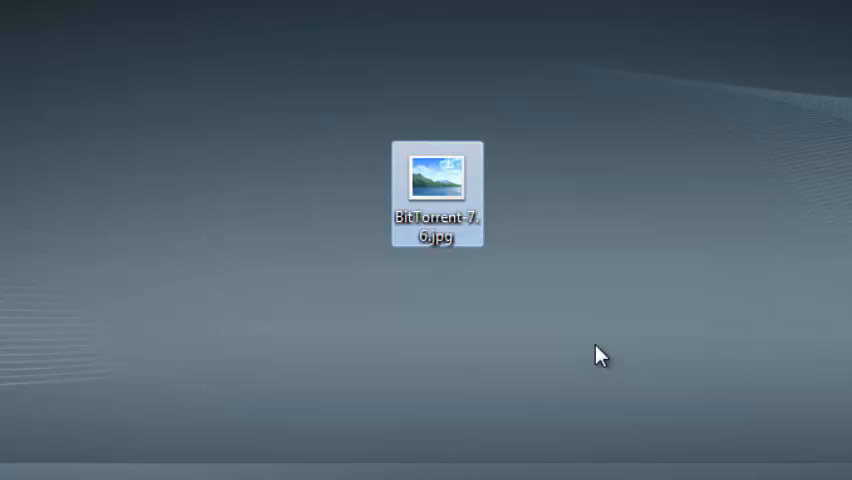
{"action": "left_click", "coordinate": [575, 251]}
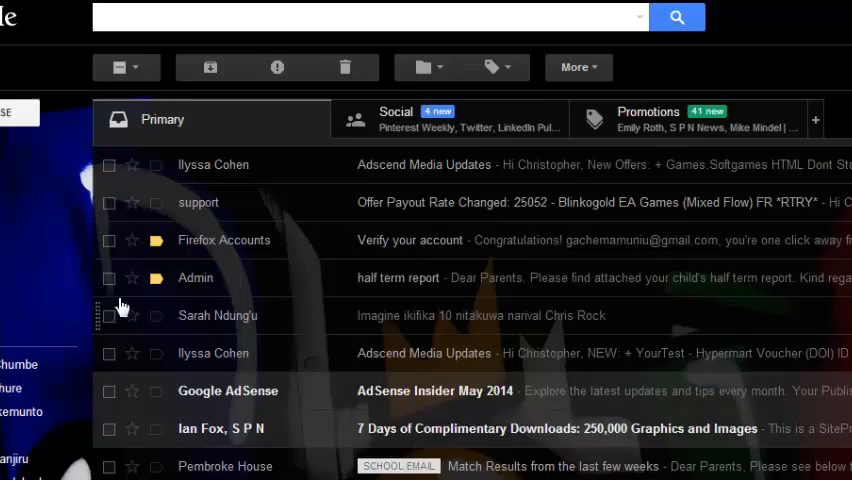
{"action": "left_click", "coordinate": [70, 101]}
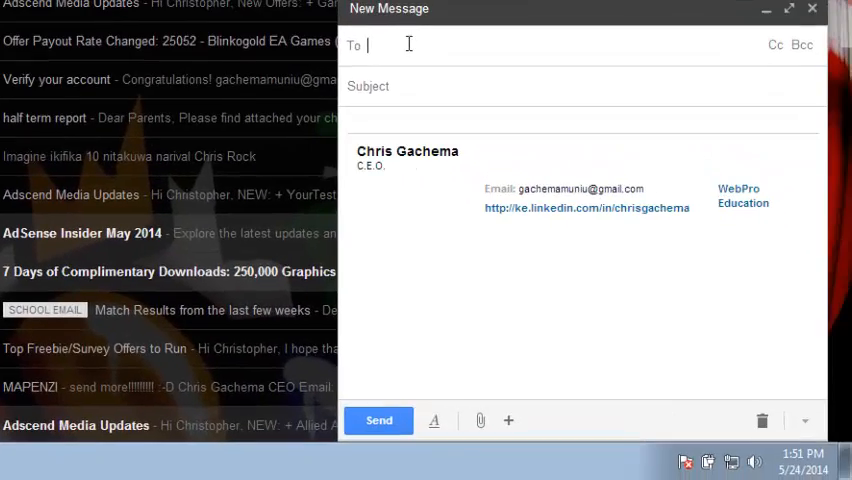
{"action": "type", "text": "m"}
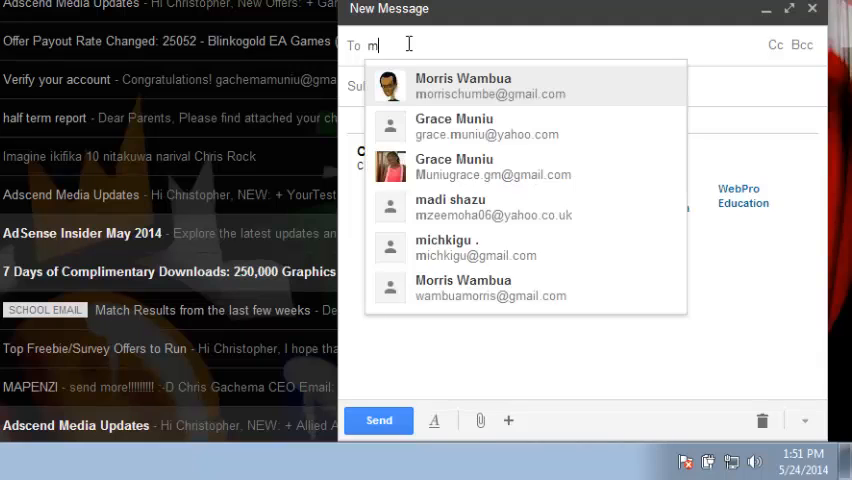
{"action": "type", "text": "o"}
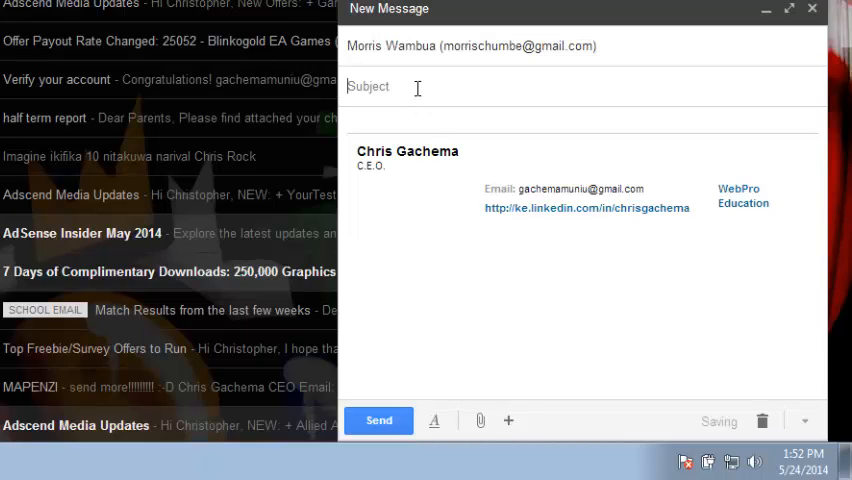
Give the draft subject 'bit torrent' and body 'Hey! Just change the file extension to (.exe).'.
{"action": "type", "text": "bit torrent"}
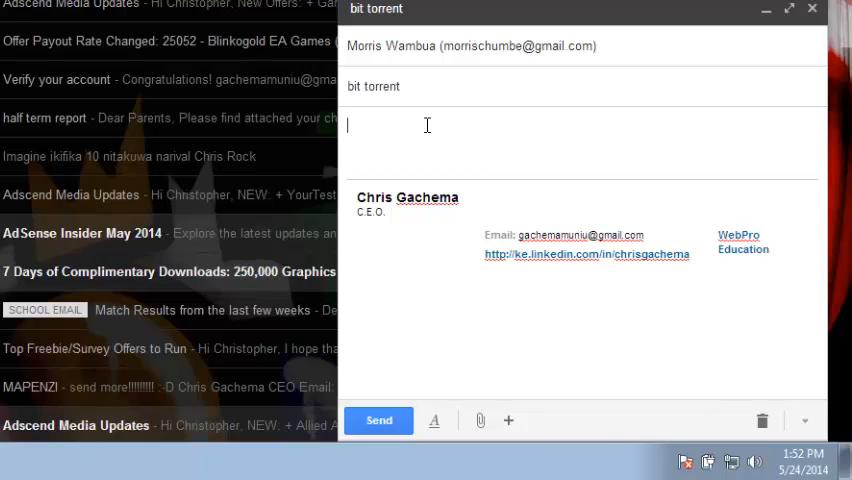
{"action": "type", "text": "Hey!"}
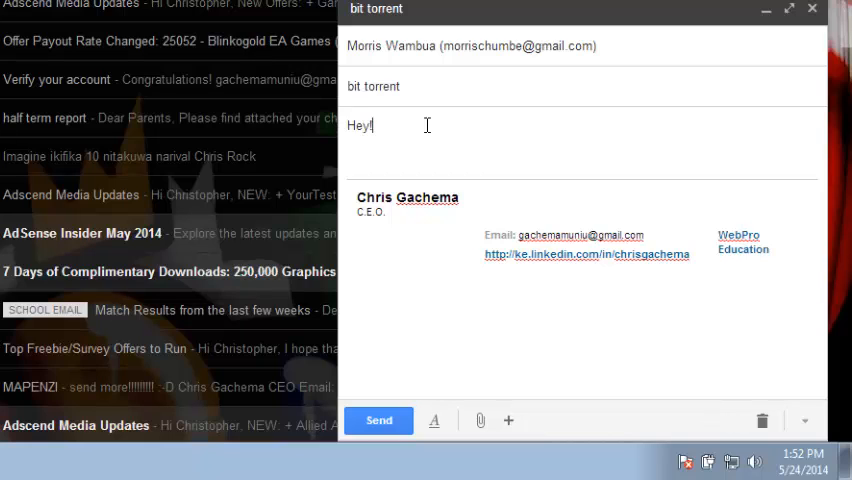
{"action": "type", "text": "Just change the file extension to .e"}
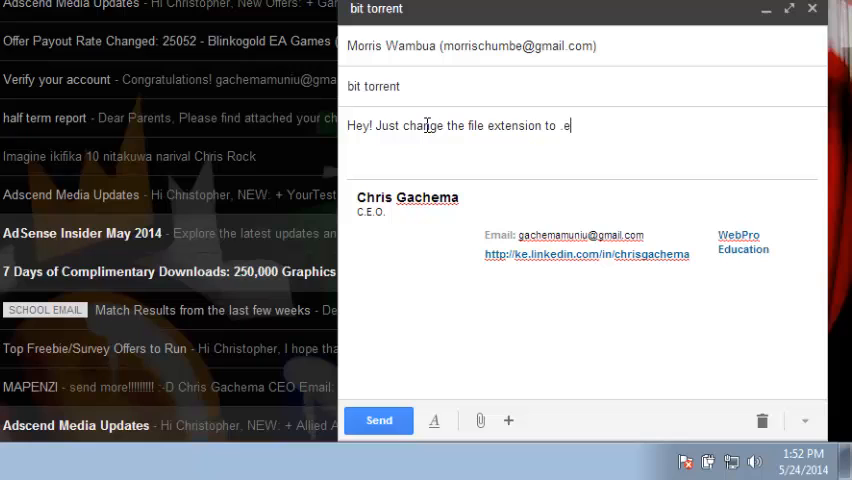
{"action": "type", "text": "xe"}
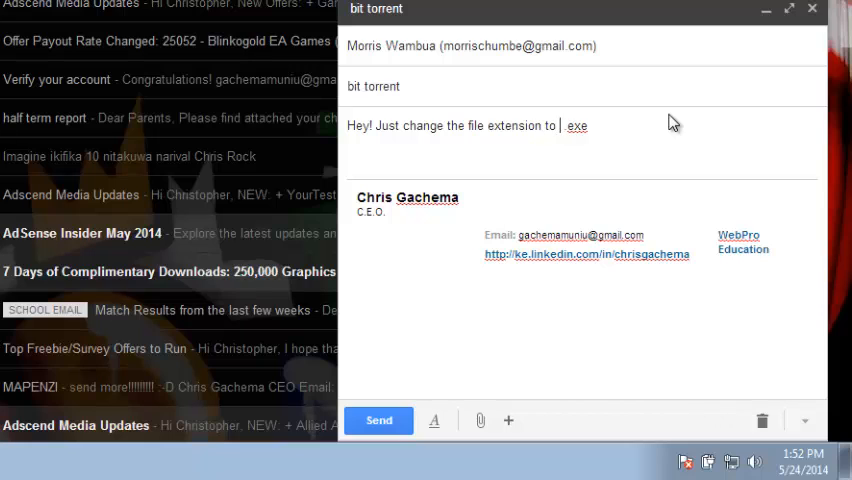
{"action": "type", "text": "("}
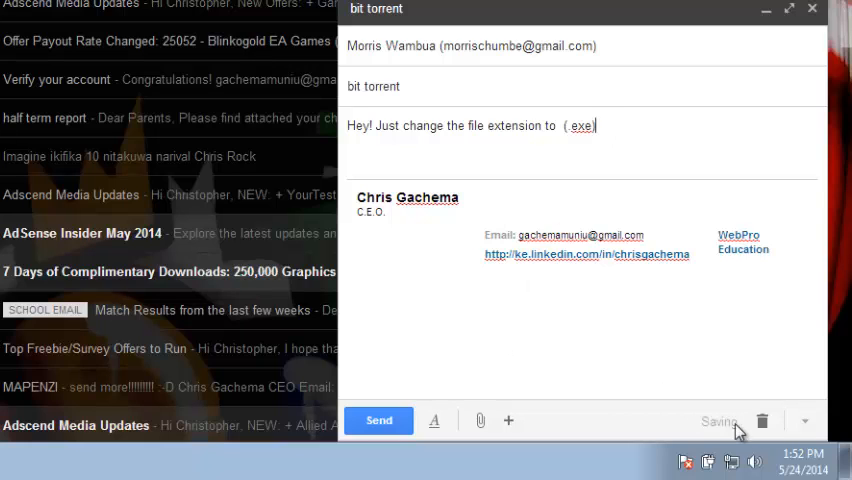
{"action": "left_click", "coordinate": [508, 420]}
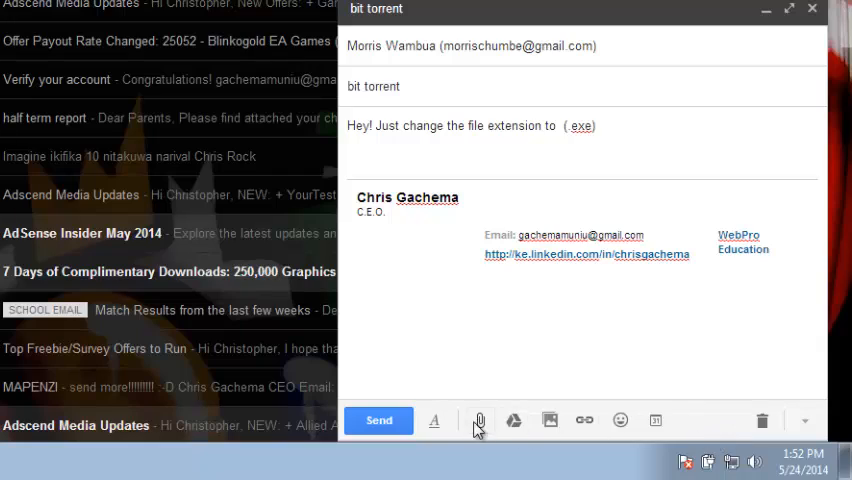
Attach BitTorrent-7.6.jpg from the Desktop to the Gmail draft.
{"action": "left_click", "coordinate": [478, 420]}
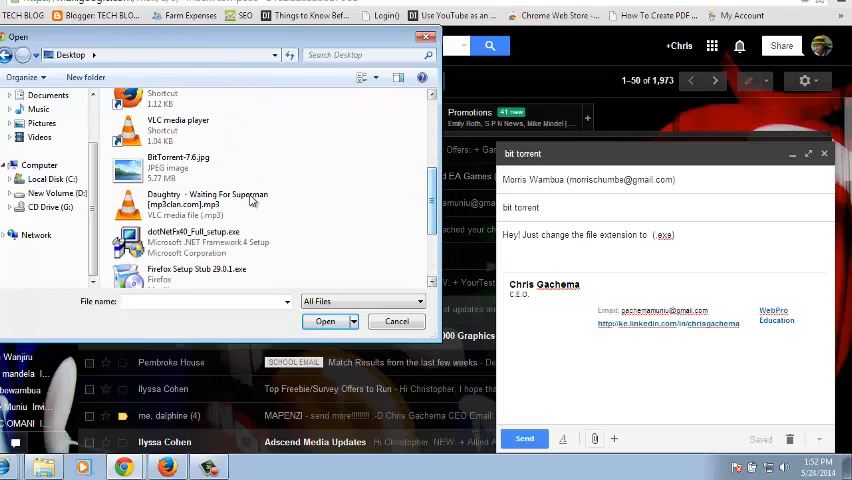
{"action": "left_click", "coordinate": [178, 165]}
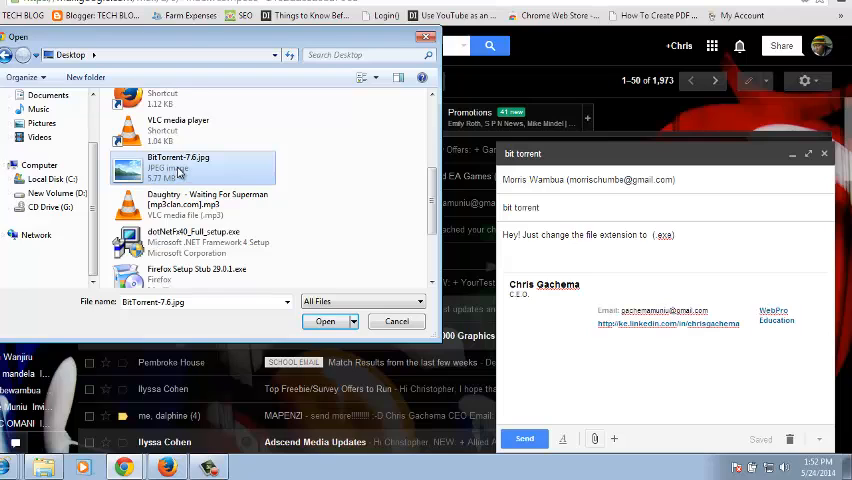
{"action": "left_click", "coordinate": [396, 321]}
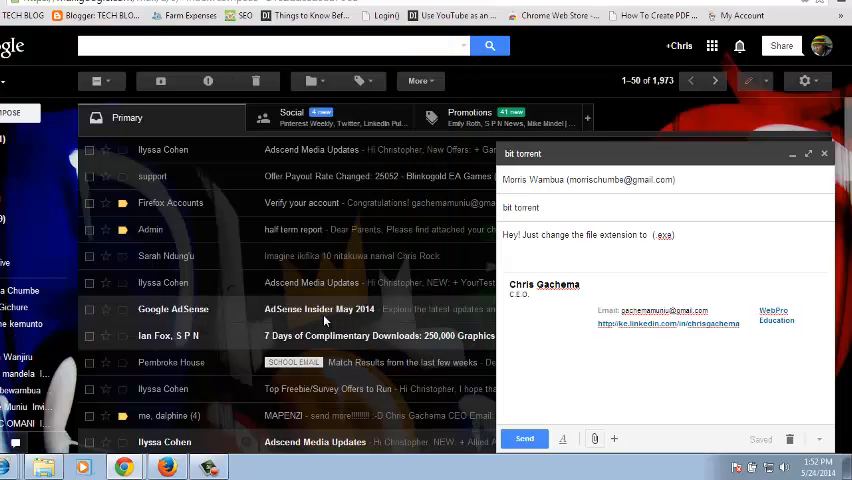
{"action": "left_click", "coordinate": [594, 438]}
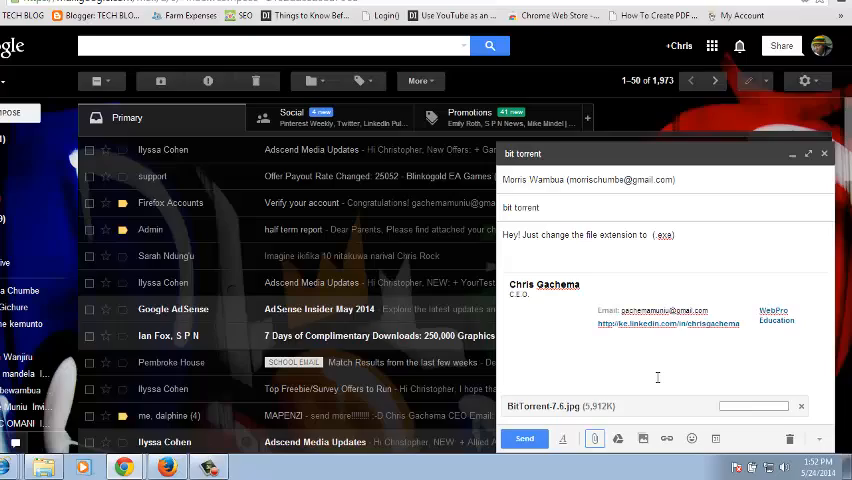